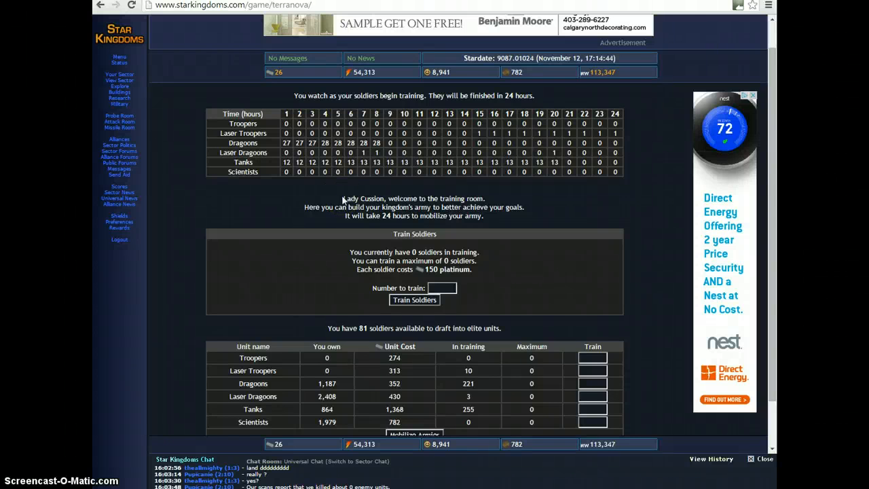
{"action": "mouse_move", "coordinate": [339, 189]}
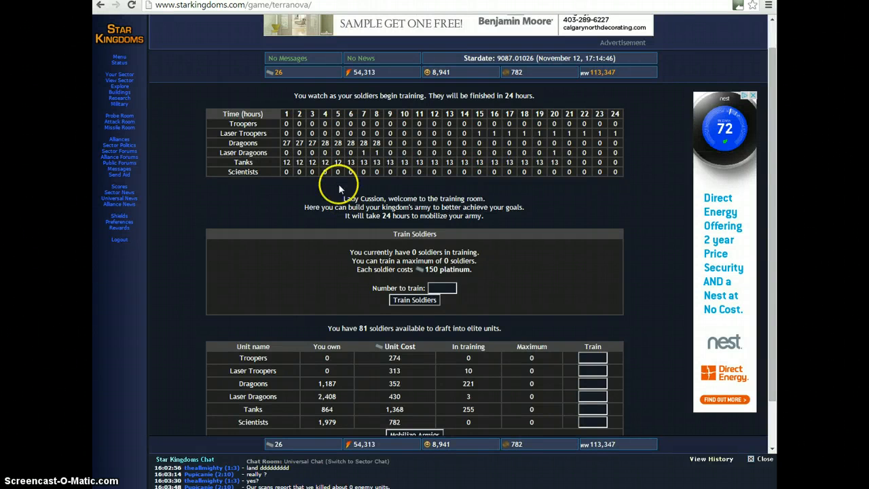
{"action": "mouse_move", "coordinate": [336, 175]}
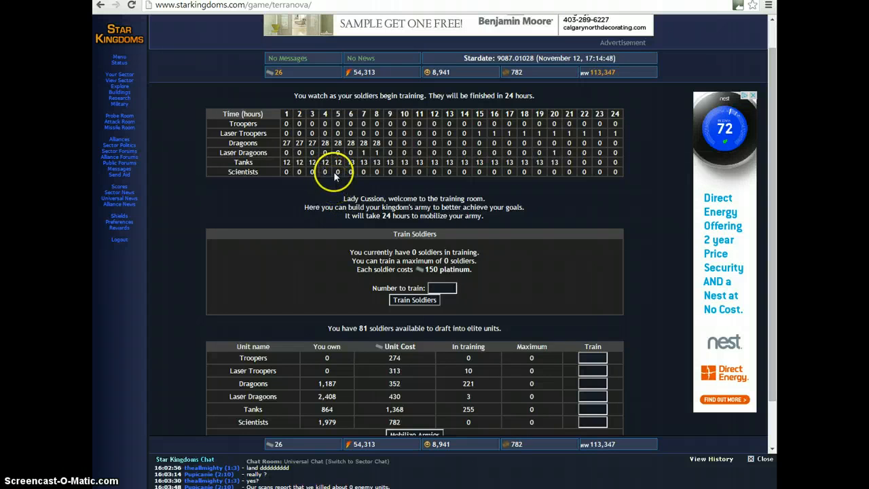
{"action": "mouse_move", "coordinate": [325, 198]}
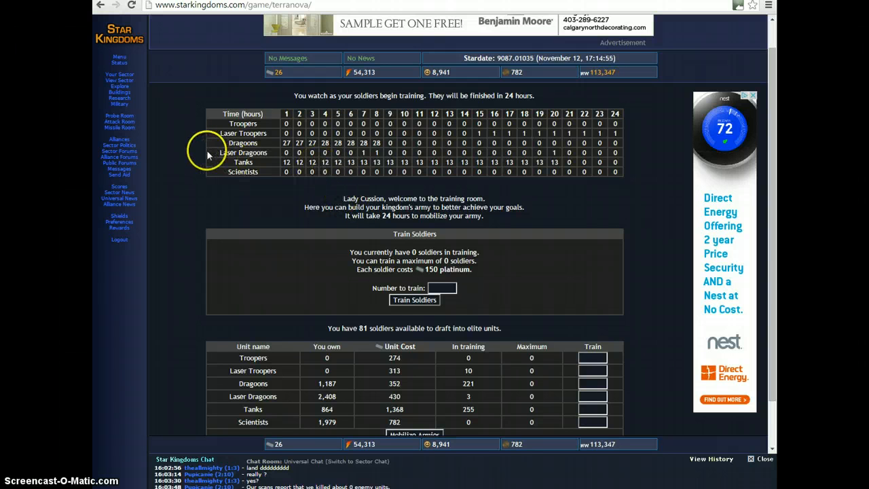
{"action": "mouse_move", "coordinate": [205, 143]}
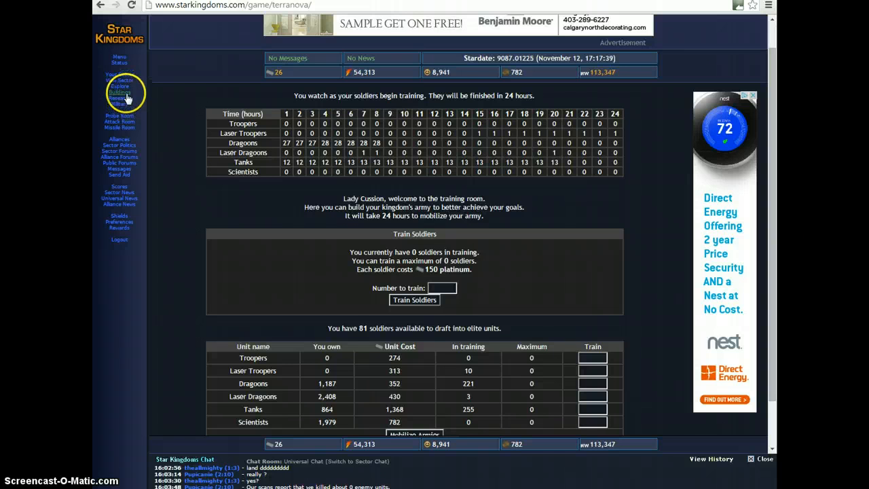
Open the Research page listing projects, assigned scientists, points and completion percentages.
{"action": "left_click", "coordinate": [119, 98]}
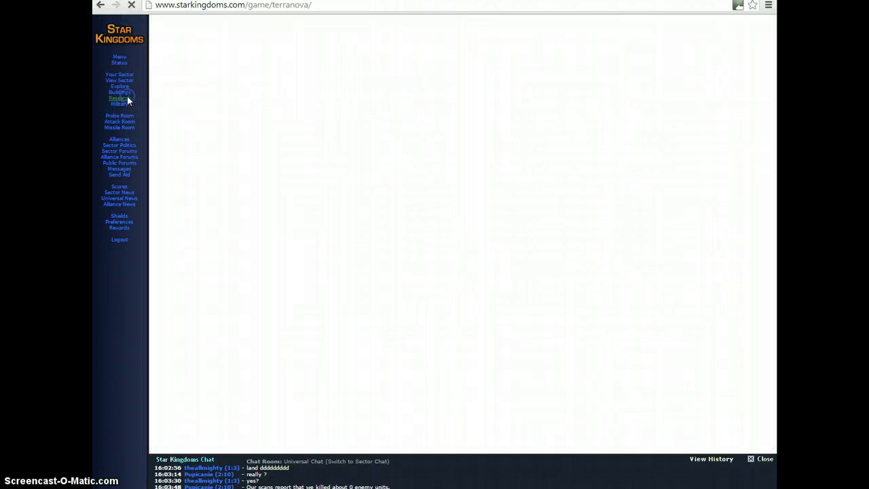
{"action": "left_click", "coordinate": [119, 97]}
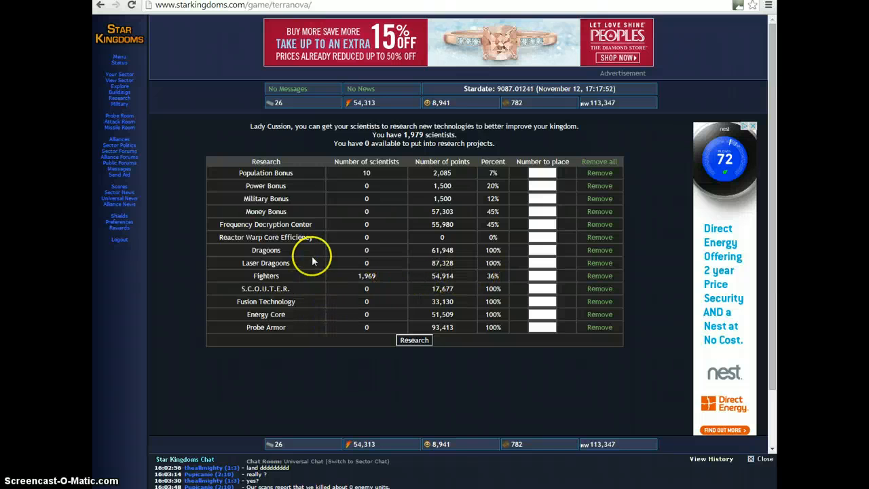
{"action": "mouse_move", "coordinate": [282, 327]}
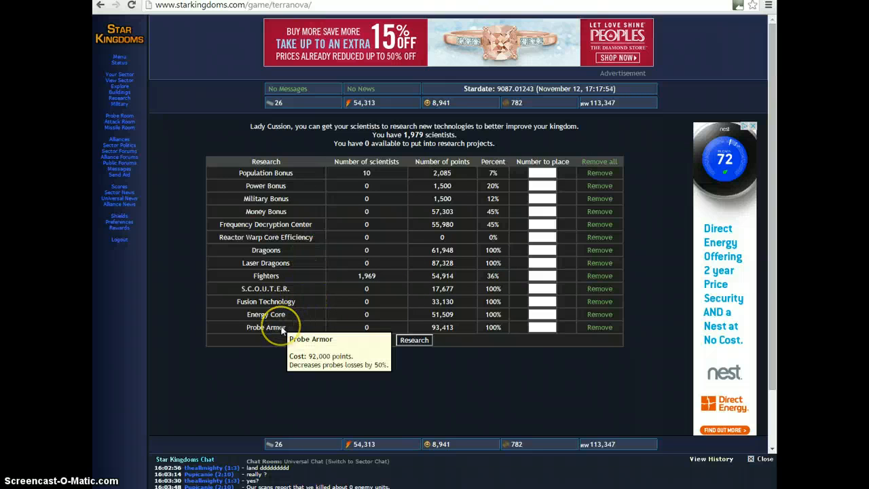
{"action": "mouse_move", "coordinate": [265, 249]}
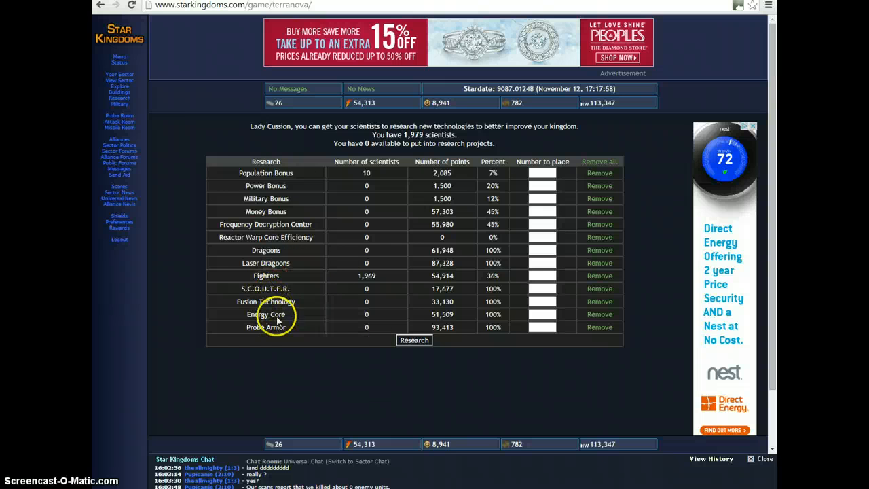
{"action": "mouse_move", "coordinate": [285, 263]}
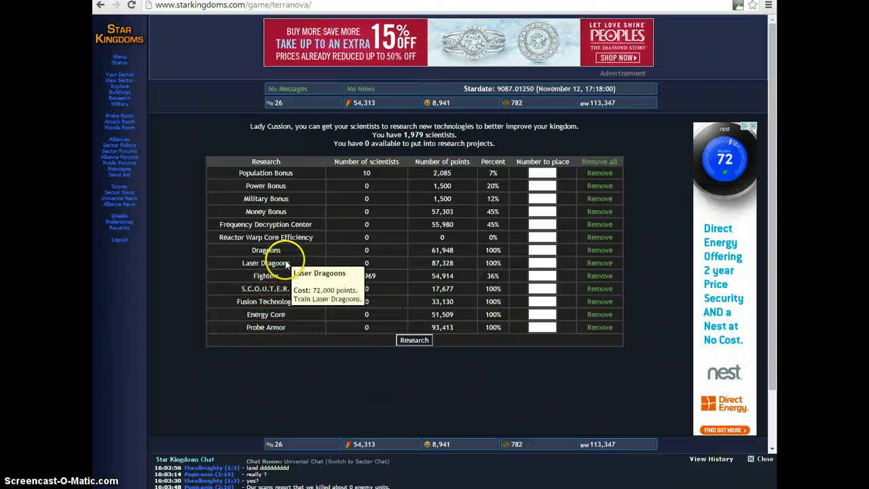
{"action": "mouse_move", "coordinate": [427, 278]}
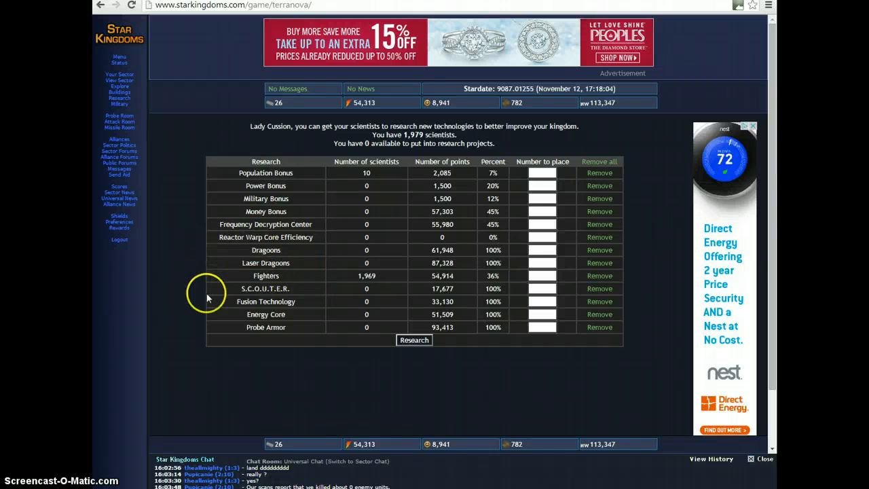
{"action": "mouse_move", "coordinate": [266, 249]}
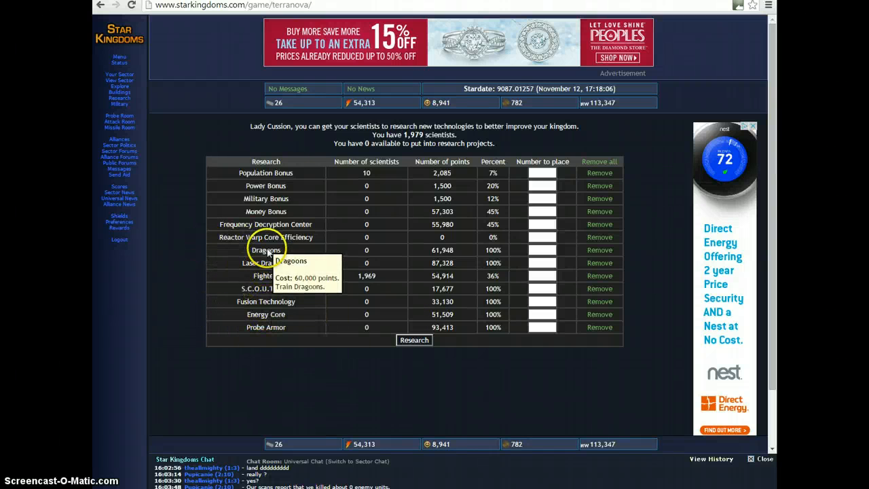
{"action": "mouse_move", "coordinate": [268, 242]}
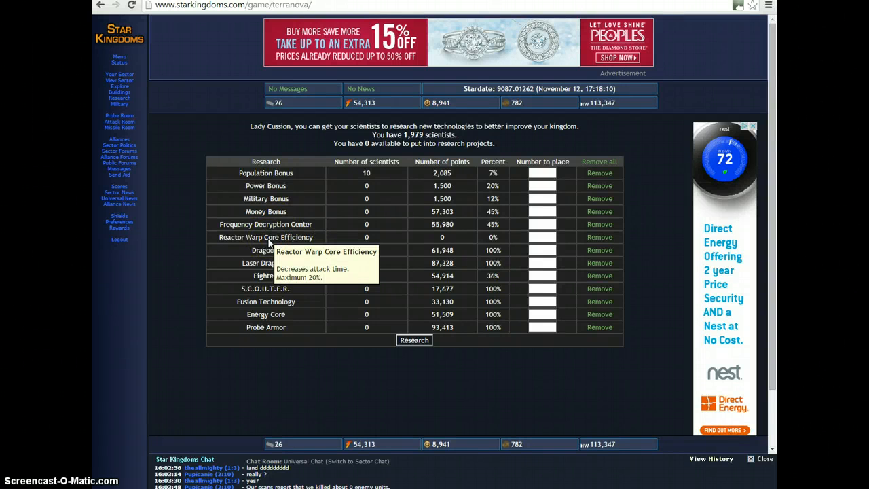
{"action": "mouse_move", "coordinate": [172, 218]}
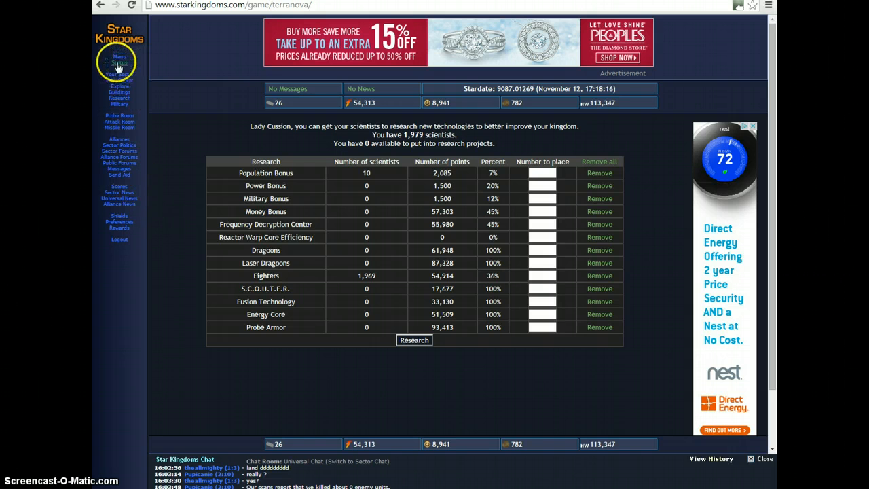
Open Status, then Your Sector to view Galaxy 1, Sector 18's kingdoms.
{"action": "left_click", "coordinate": [119, 74]}
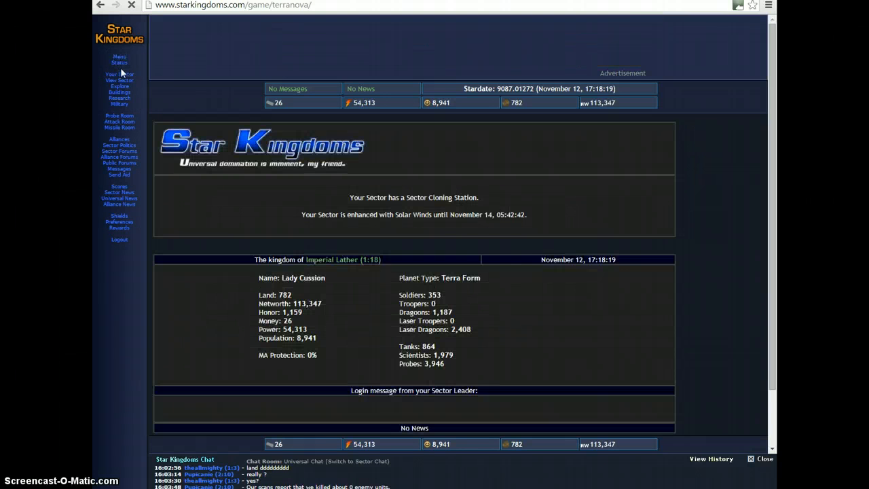
{"action": "left_click", "coordinate": [119, 74]}
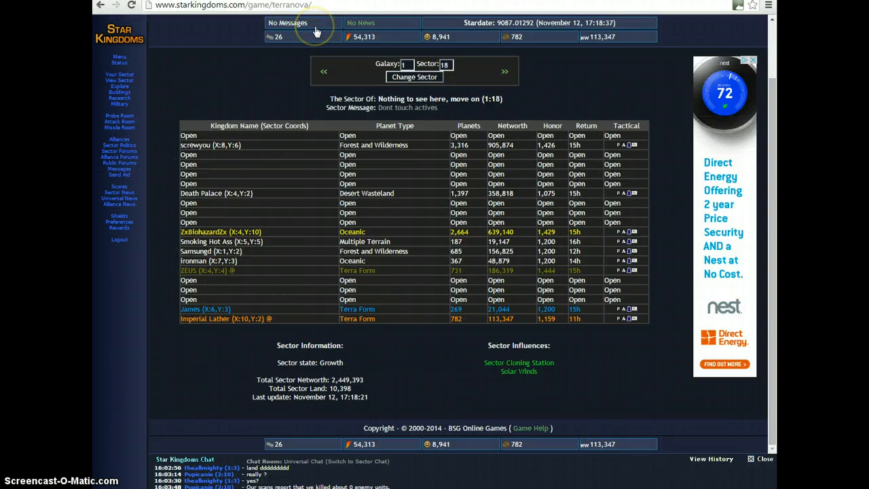
{"action": "mouse_move", "coordinate": [318, 158]}
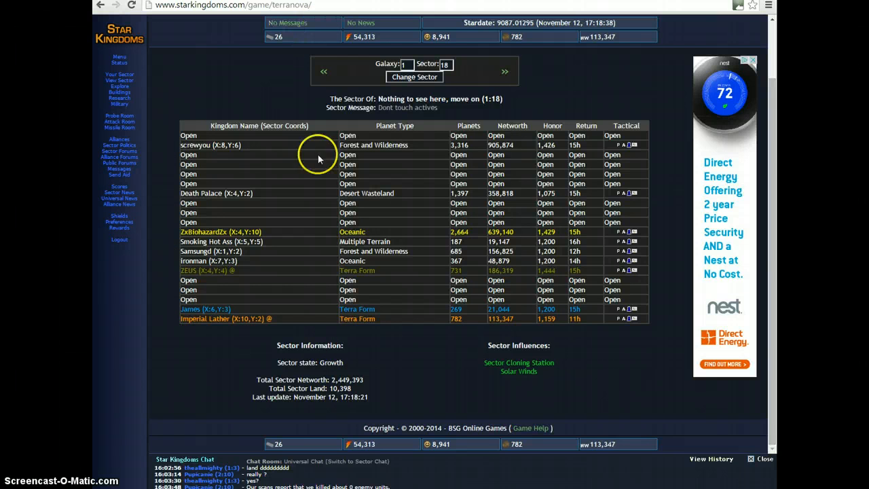
{"action": "mouse_move", "coordinate": [332, 339]}
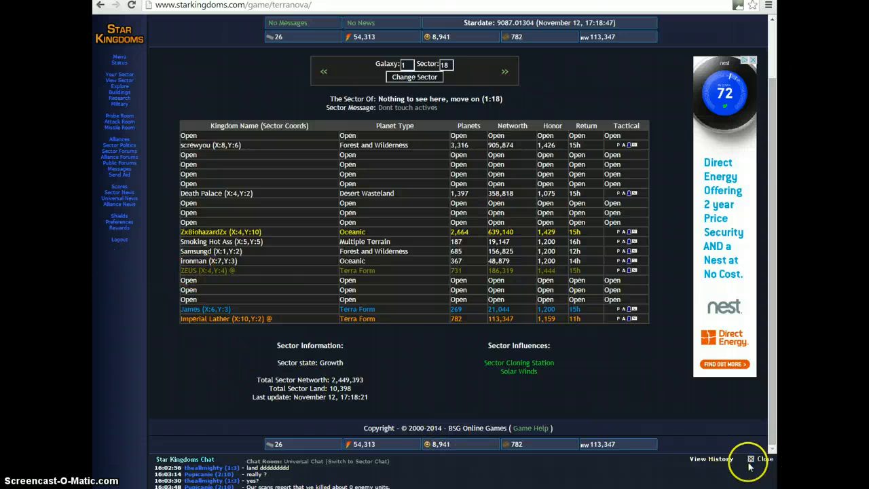
Open the Universal chat's View History page with past messages and senders.
{"action": "left_click", "coordinate": [710, 459]}
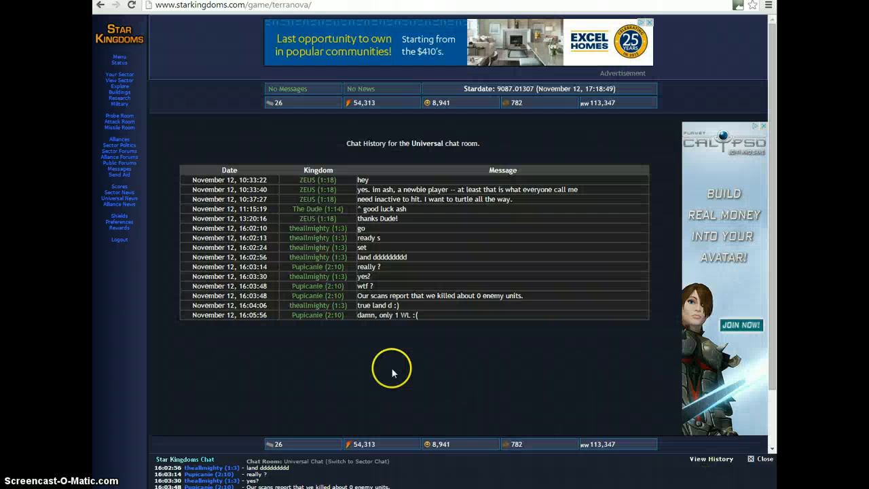
{"action": "mouse_move", "coordinate": [326, 319]}
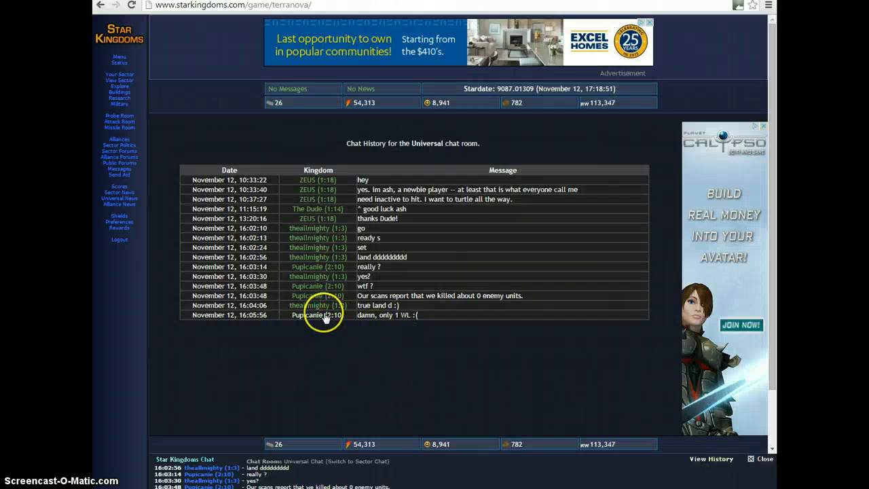
{"action": "mouse_move", "coordinate": [351, 191]}
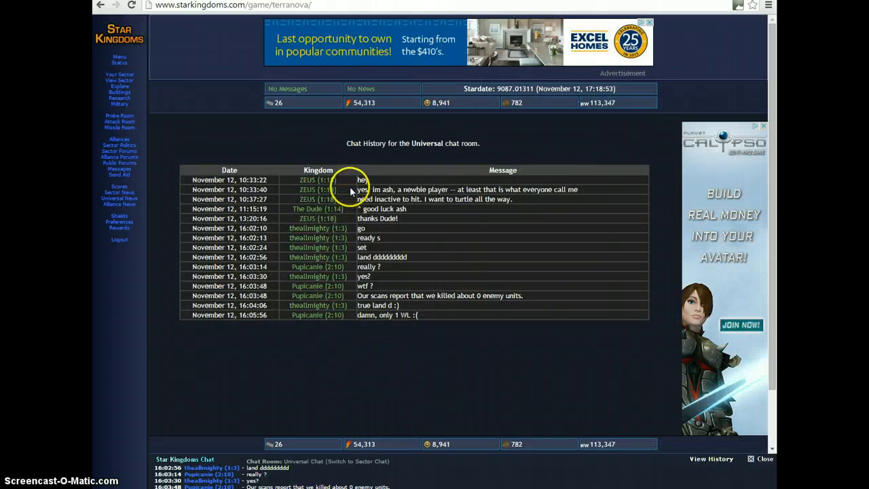
{"action": "mouse_move", "coordinate": [498, 189]}
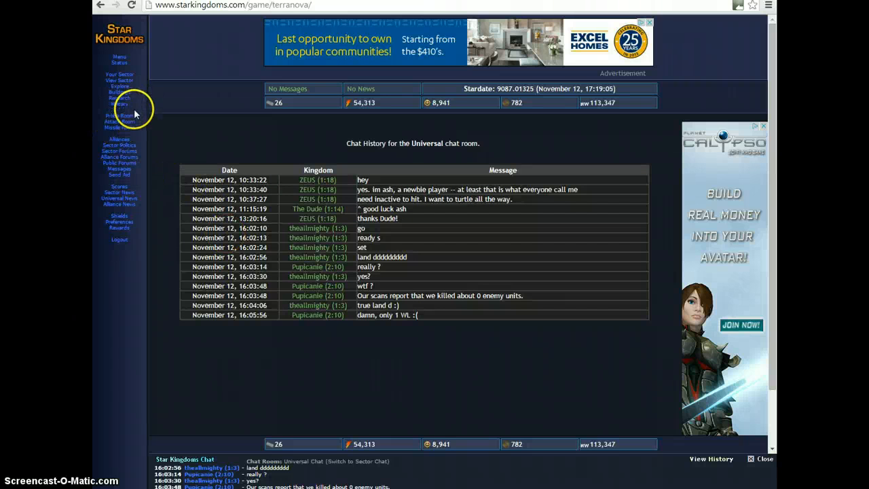
Open the Missile Room showing 294 nuclear, 33 fusion and 22 energy missiles.
{"action": "left_click", "coordinate": [119, 127]}
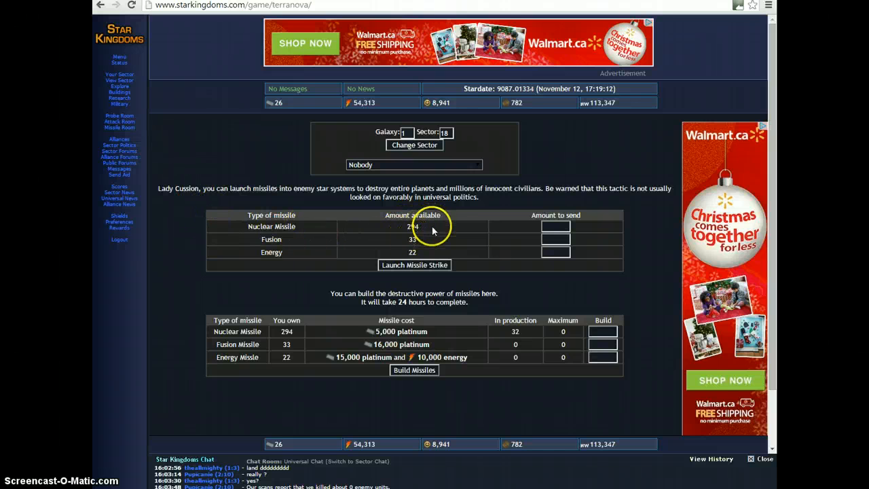
{"action": "mouse_move", "coordinate": [381, 253]}
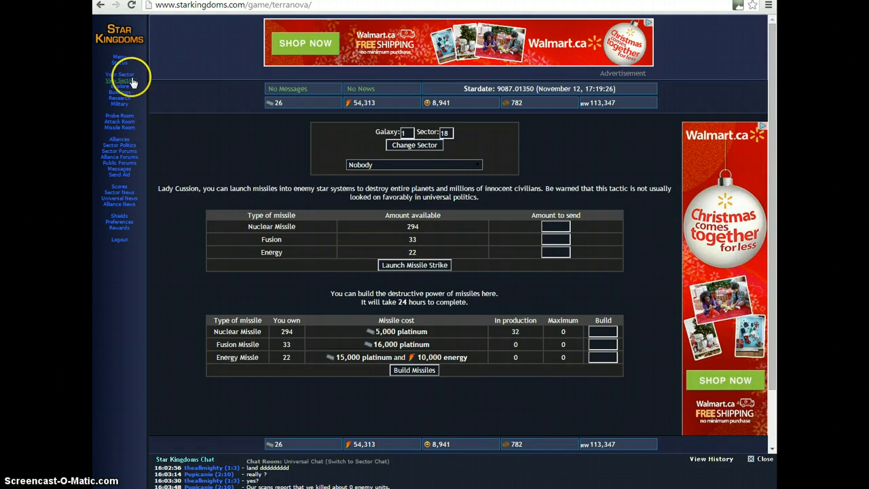
Open View Sector to review sector 1:18's kingdom table.
{"action": "left_click", "coordinate": [120, 81]}
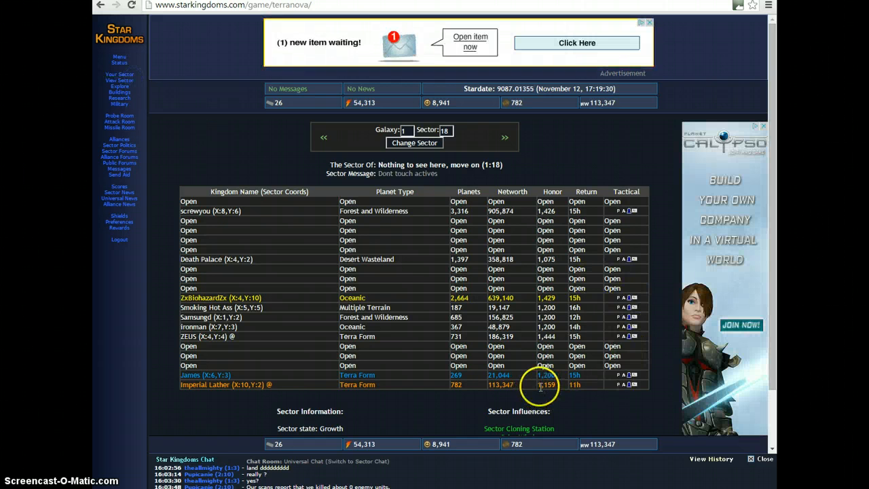
{"action": "mouse_move", "coordinate": [575, 339]}
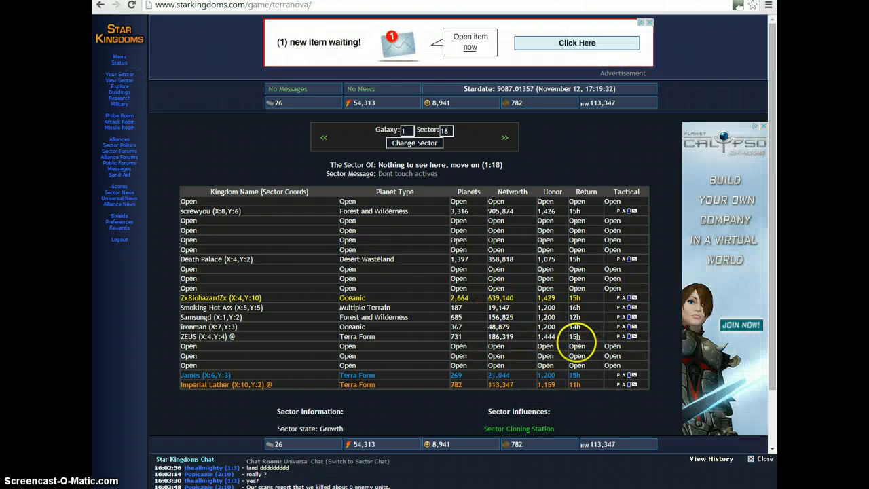
{"action": "mouse_move", "coordinate": [479, 339]}
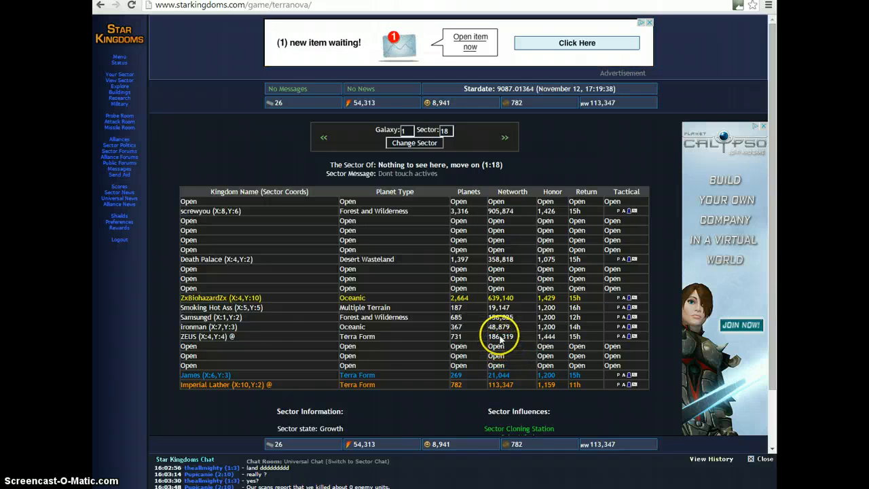
{"action": "mouse_move", "coordinate": [495, 346]}
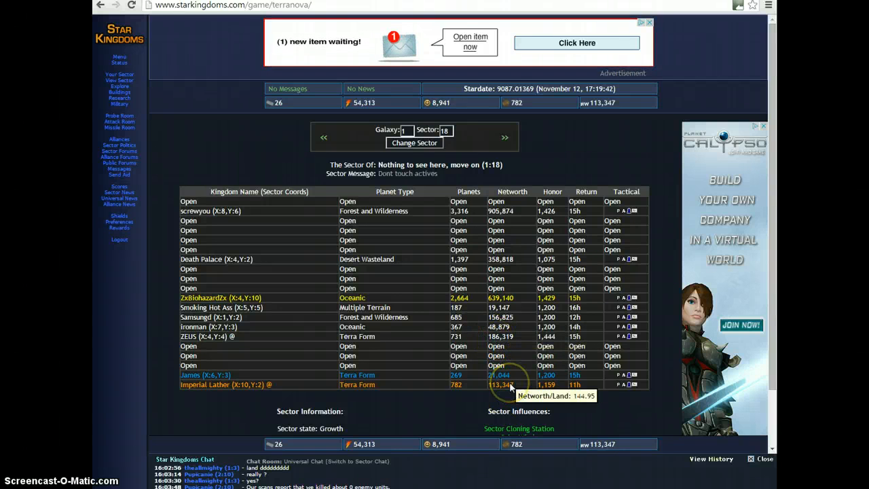
{"action": "mouse_move", "coordinate": [505, 342]}
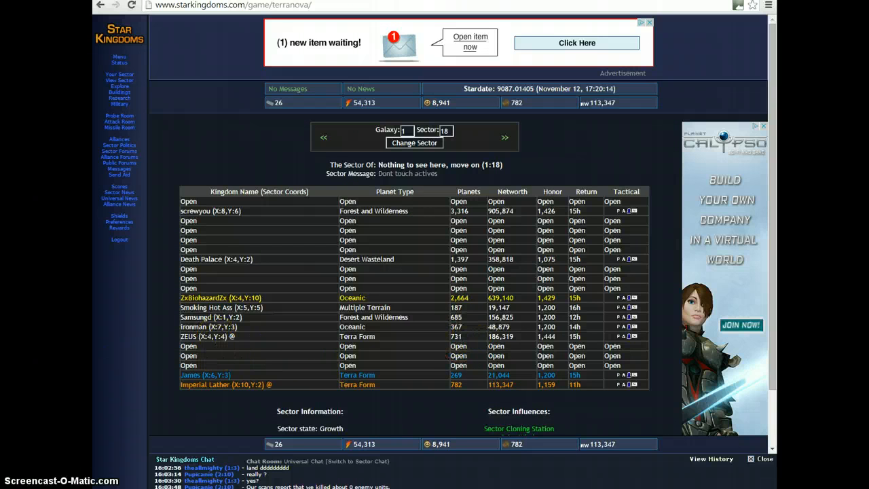
{"action": "mouse_move", "coordinate": [133, 175]}
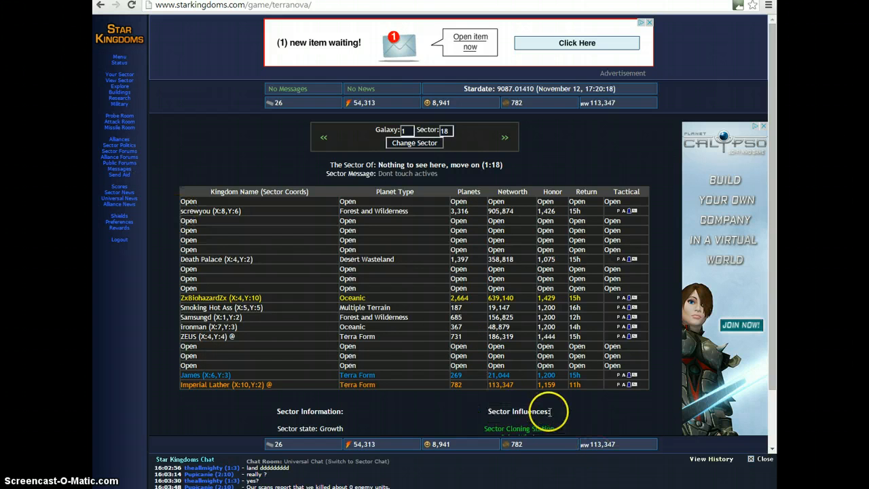
{"action": "mouse_move", "coordinate": [506, 350]}
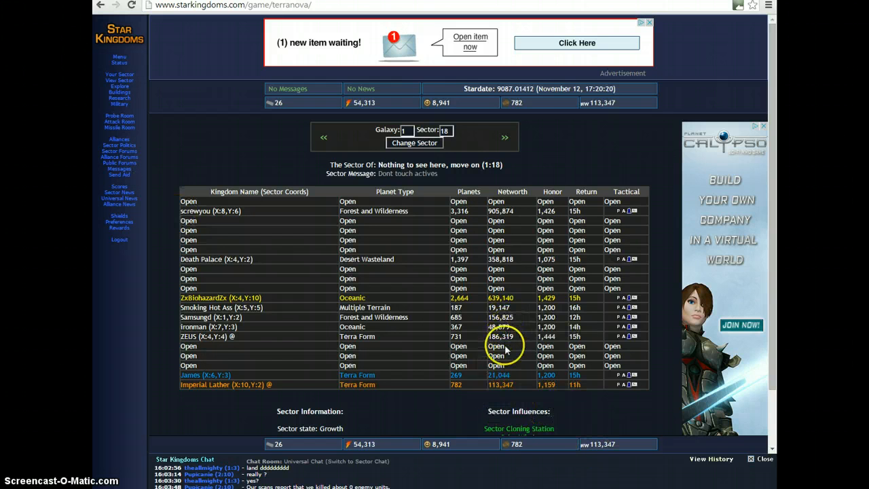
{"action": "mouse_move", "coordinate": [502, 312]}
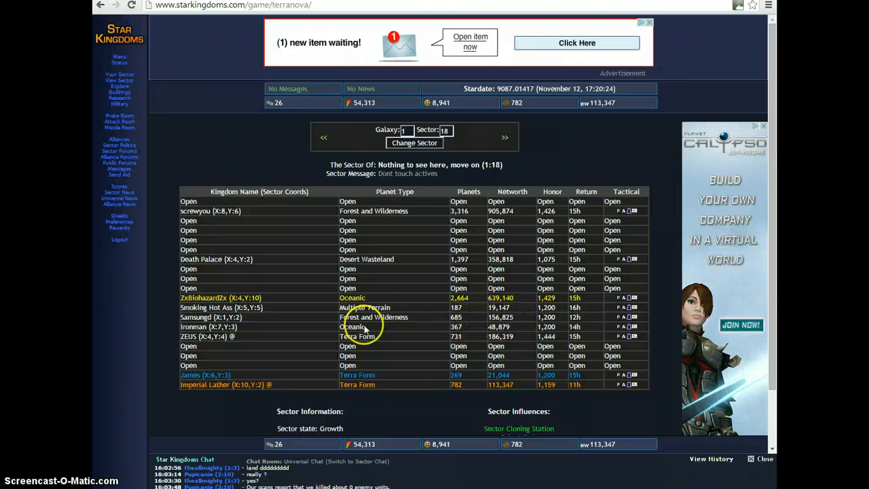
{"action": "mouse_move", "coordinate": [459, 319]}
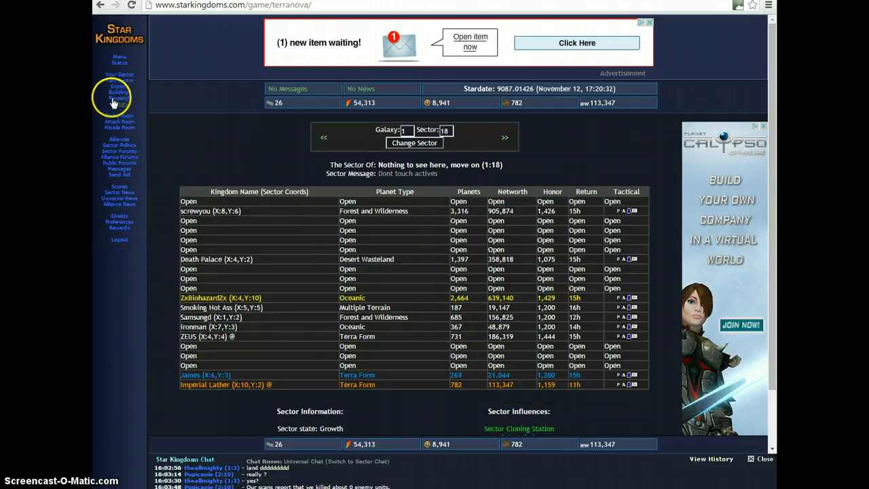
{"action": "left_click", "coordinate": [119, 92]}
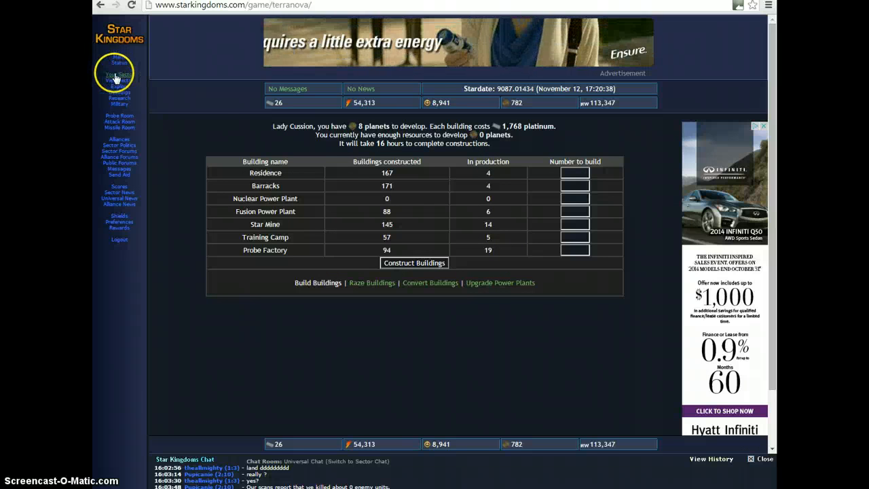
{"action": "left_click", "coordinate": [119, 74]}
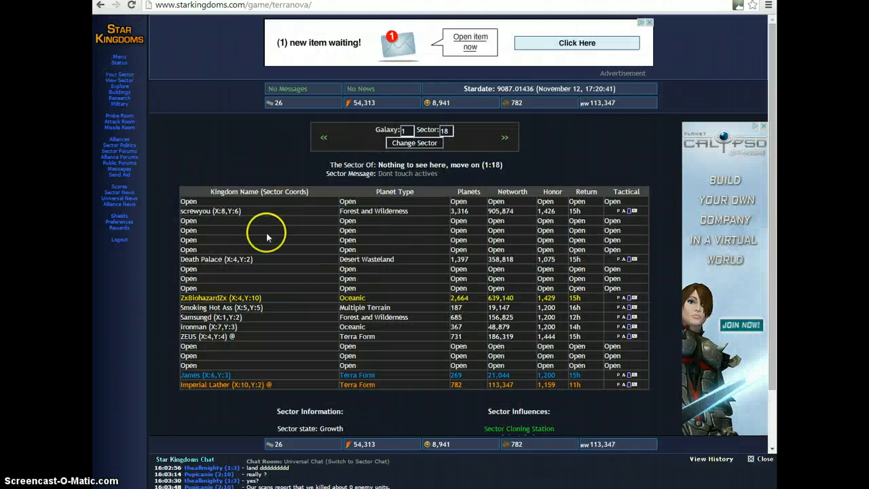
{"action": "left_click", "coordinate": [119, 128]}
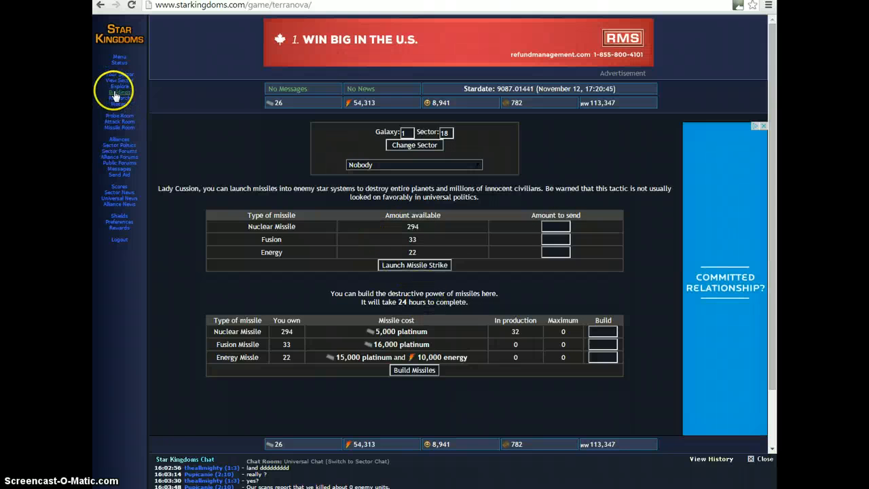
{"action": "left_click", "coordinate": [120, 98]}
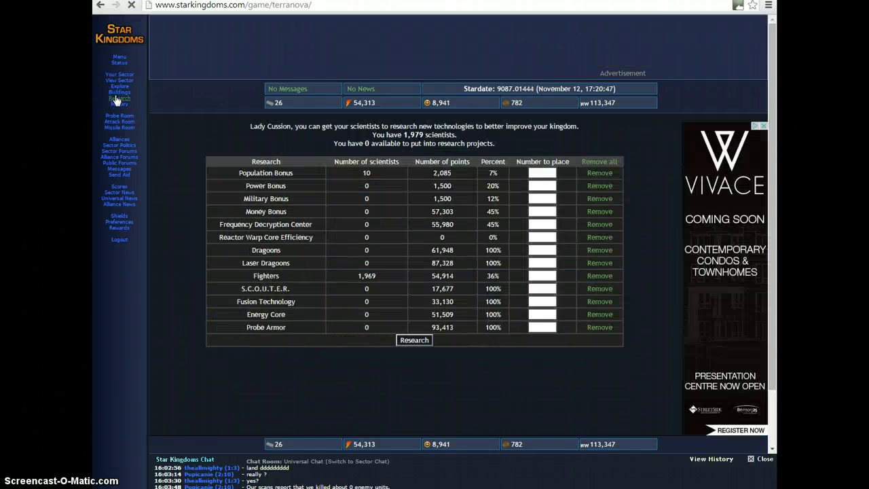
{"action": "left_click", "coordinate": [119, 91]}
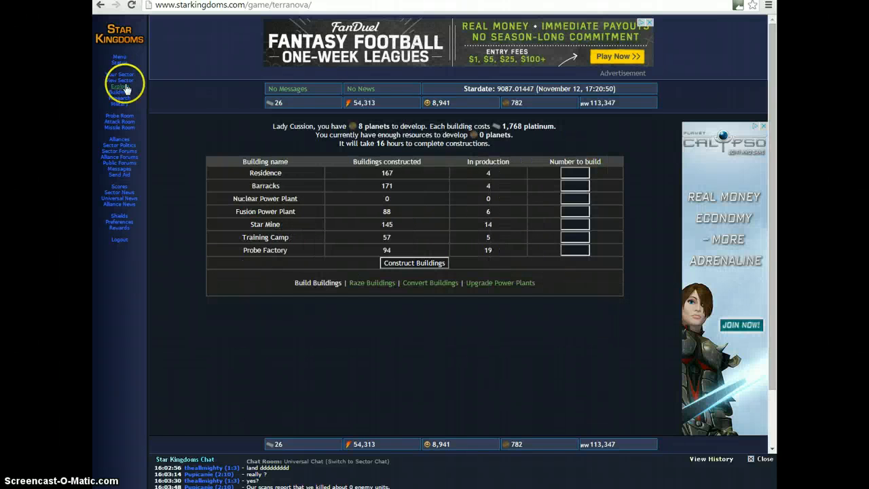
{"action": "left_click", "coordinate": [119, 80]}
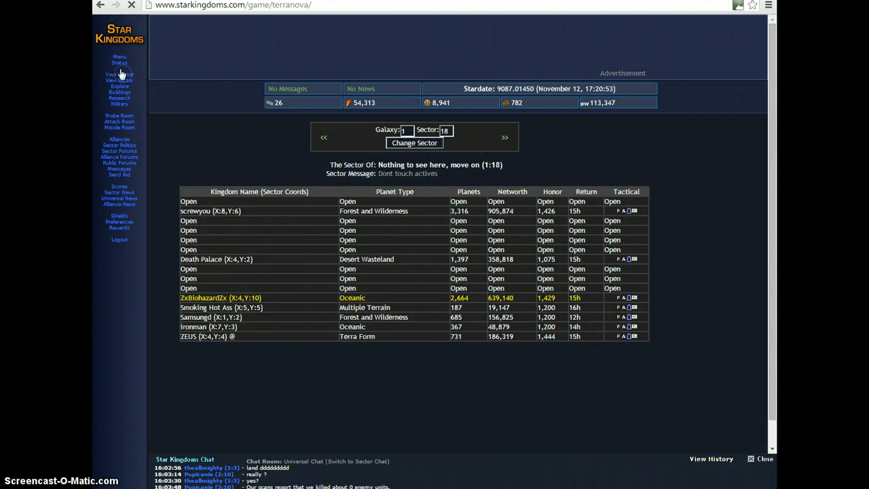
Open the Status report showing income, energy changes, wins, losses and barrack capacity.
{"action": "left_click", "coordinate": [119, 63]}
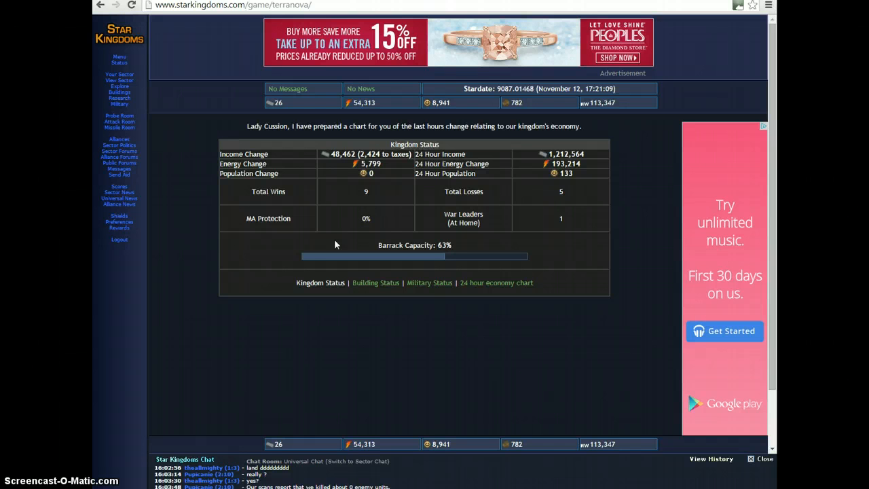
{"action": "mouse_move", "coordinate": [311, 253]}
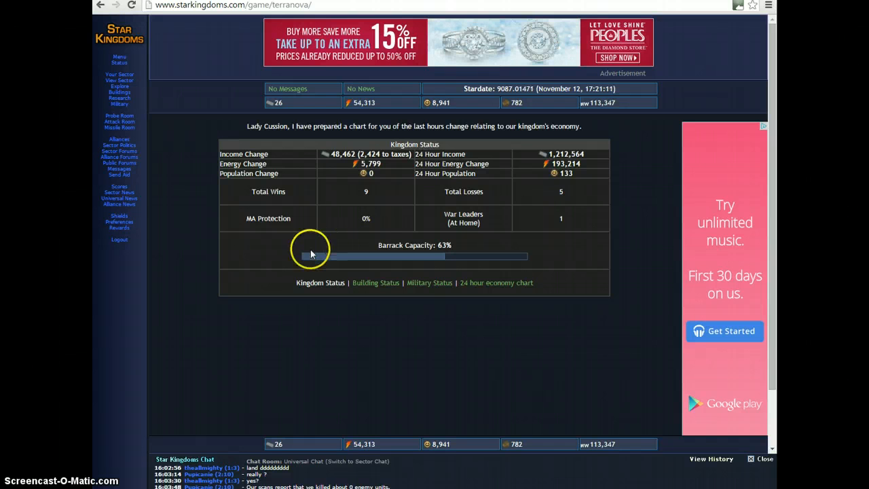
{"action": "mouse_move", "coordinate": [151, 222]}
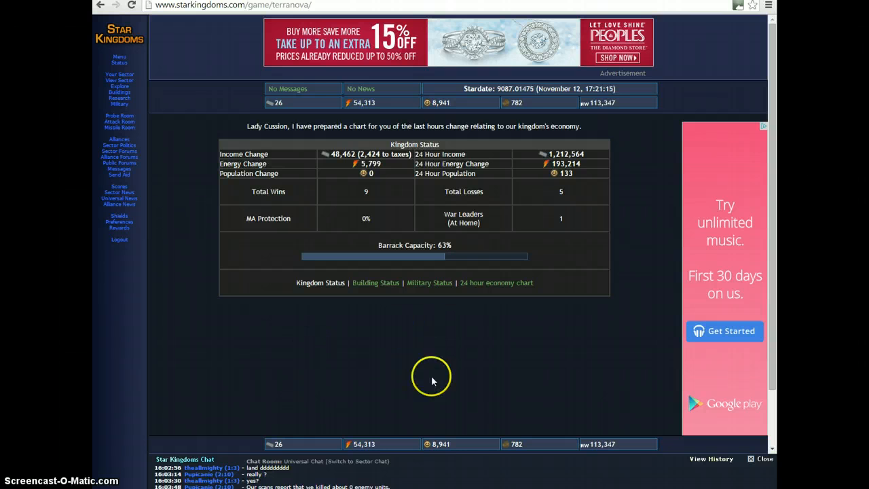
{"action": "mouse_move", "coordinate": [379, 377]}
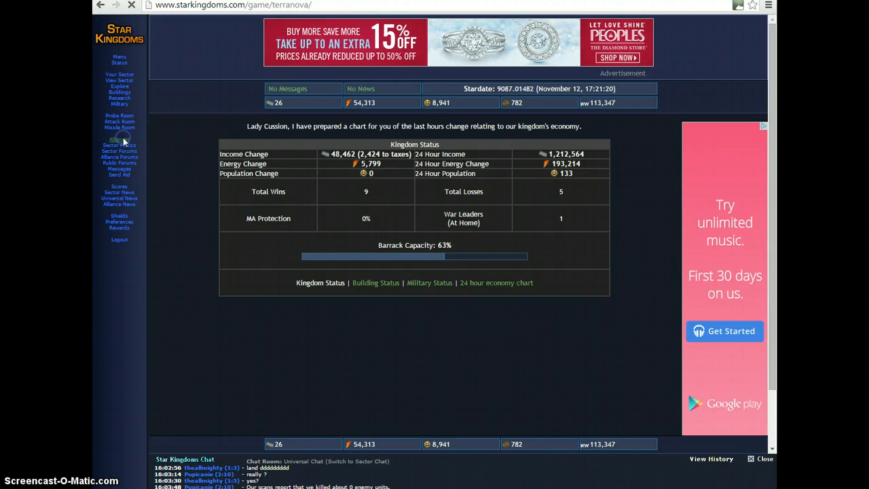
Visit the Alliances page, then return to the Missile Room's stockpiles.
{"action": "left_click", "coordinate": [115, 139]}
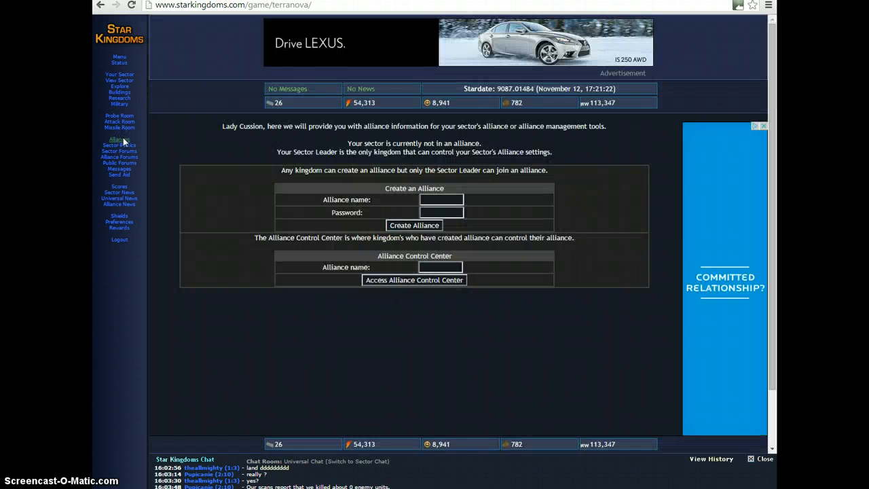
{"action": "left_click", "coordinate": [119, 127]}
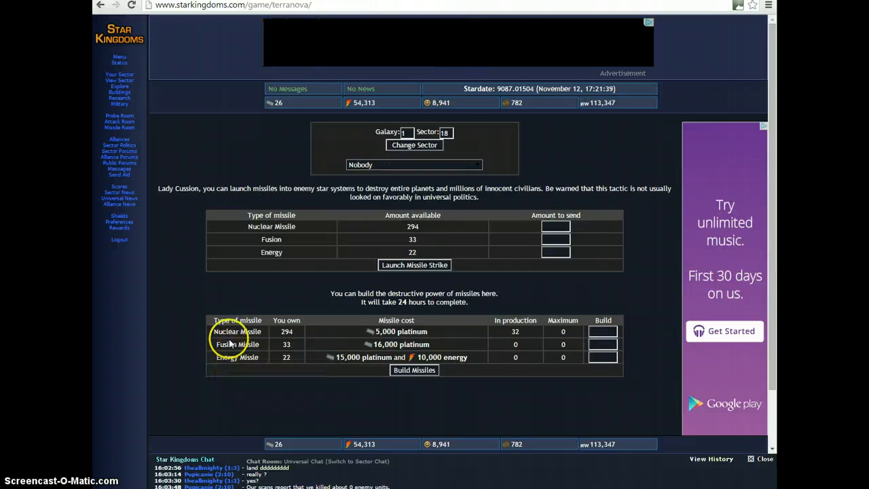
{"action": "mouse_move", "coordinate": [272, 252]}
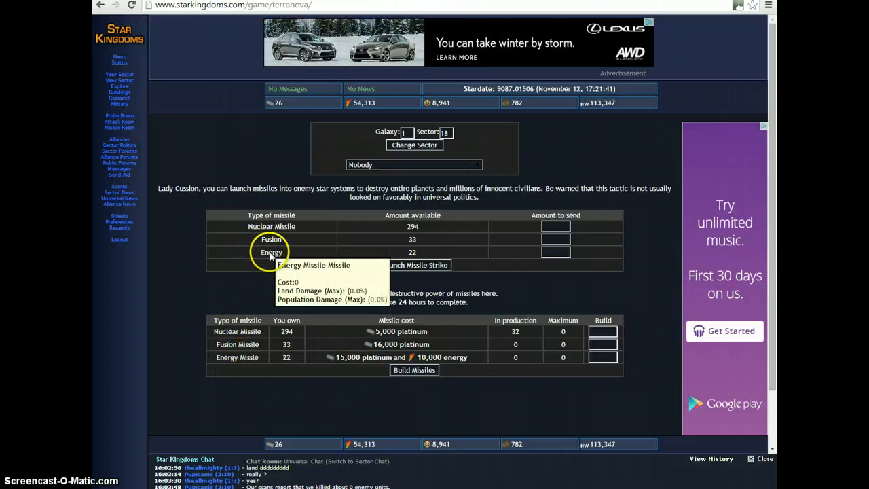